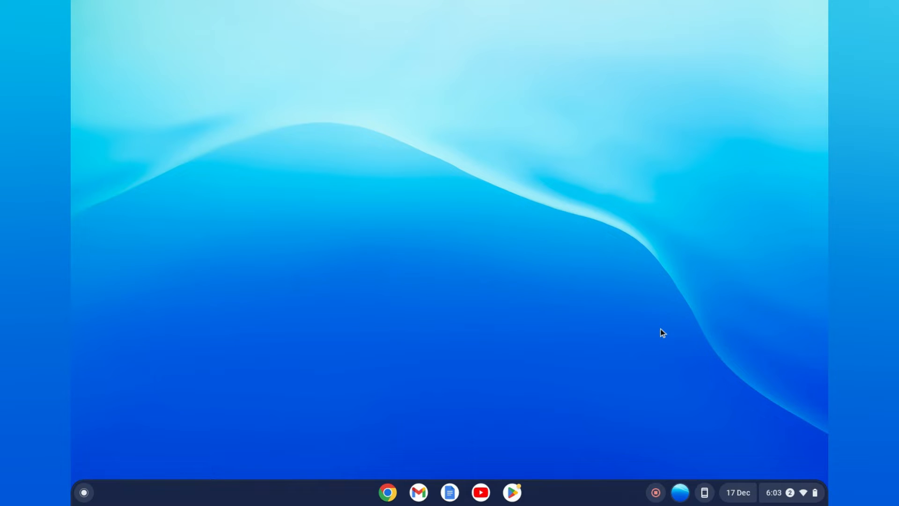
mouse_move(789, 424)
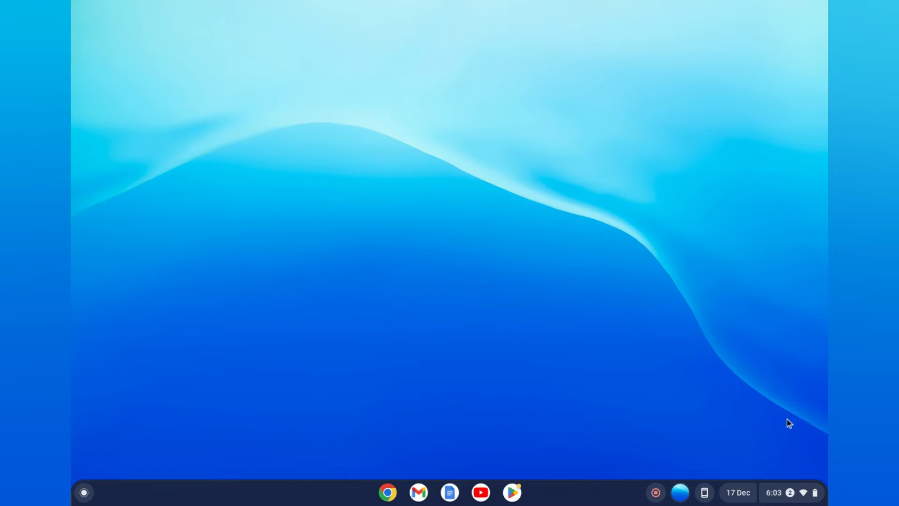
mouse_move(805, 483)
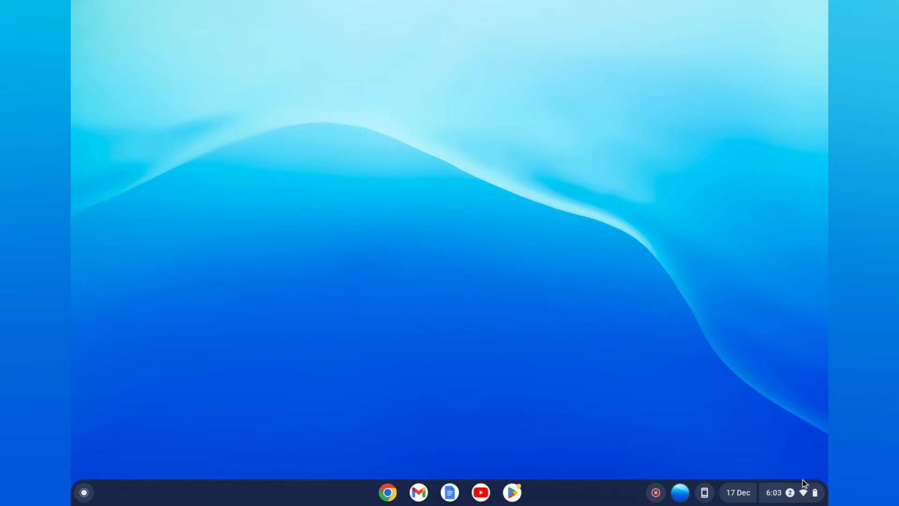
Open the quick settings panel from the shelf clock and launch Settings
click(791, 492)
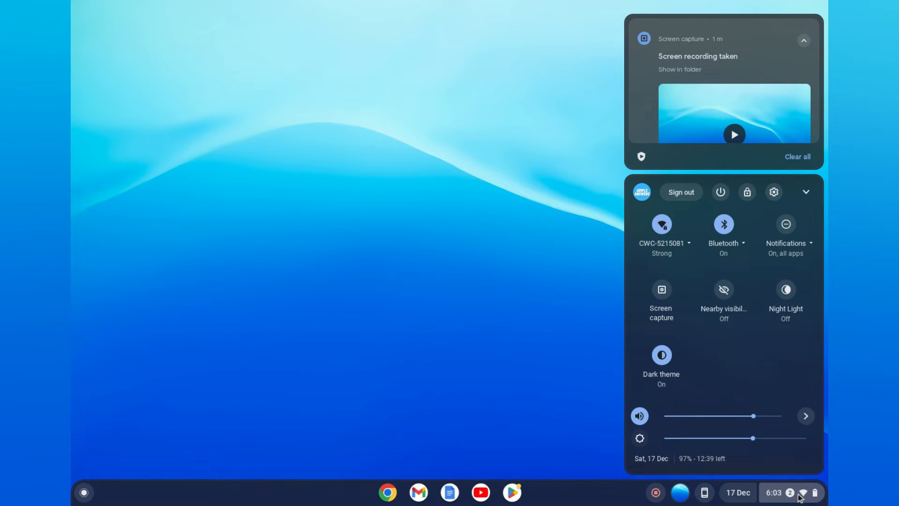
mouse_move(807, 501)
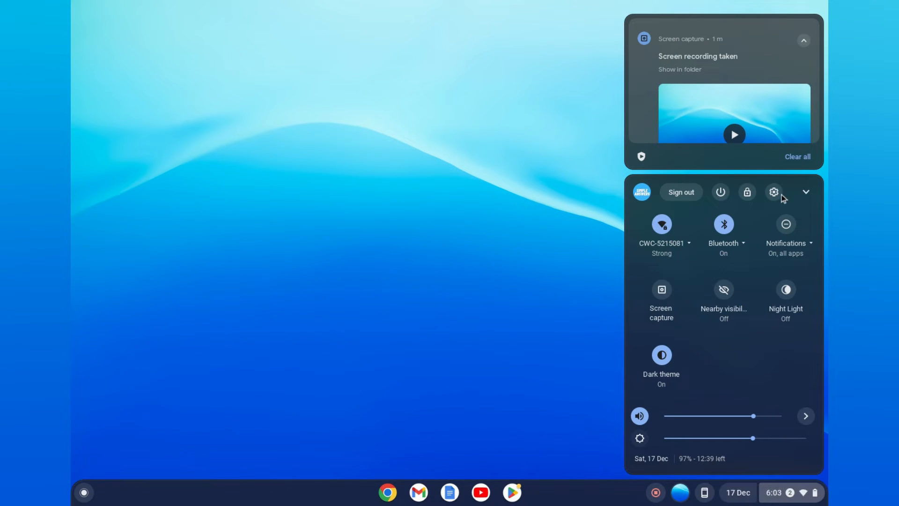
mouse_move(773, 194)
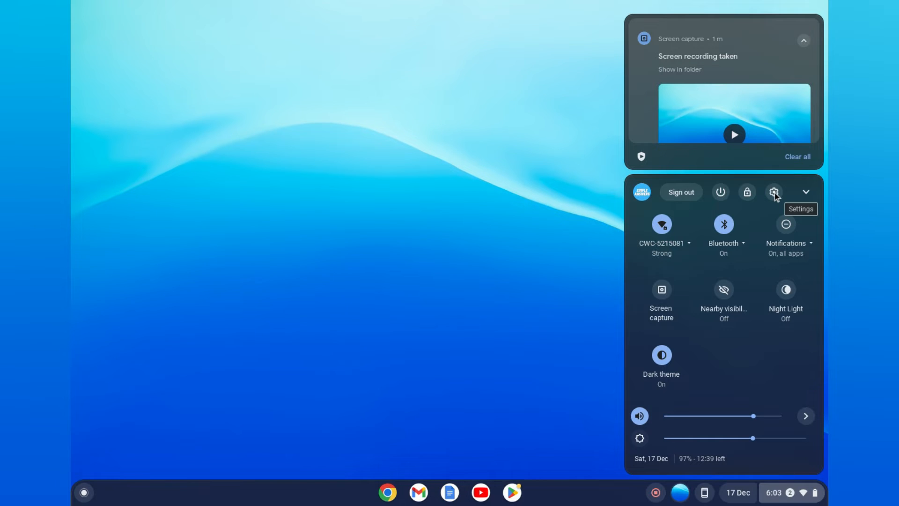
click(774, 191)
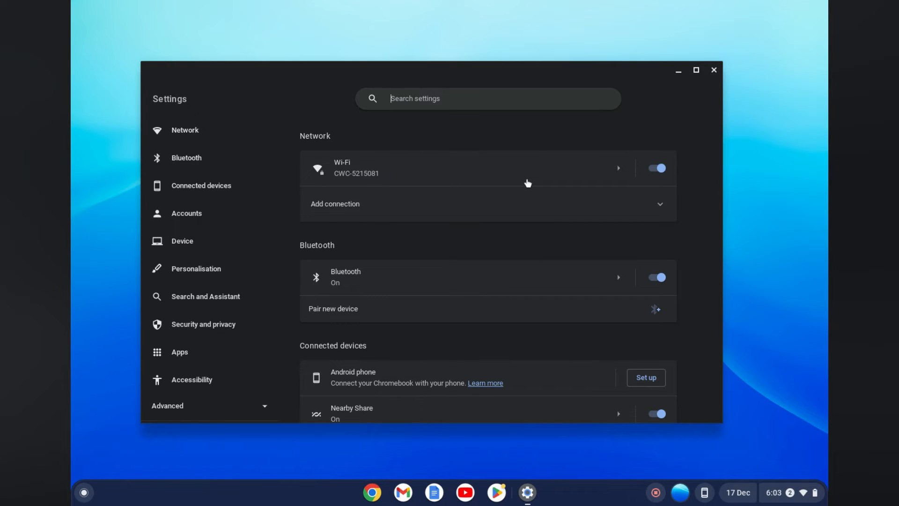
mouse_move(198, 130)
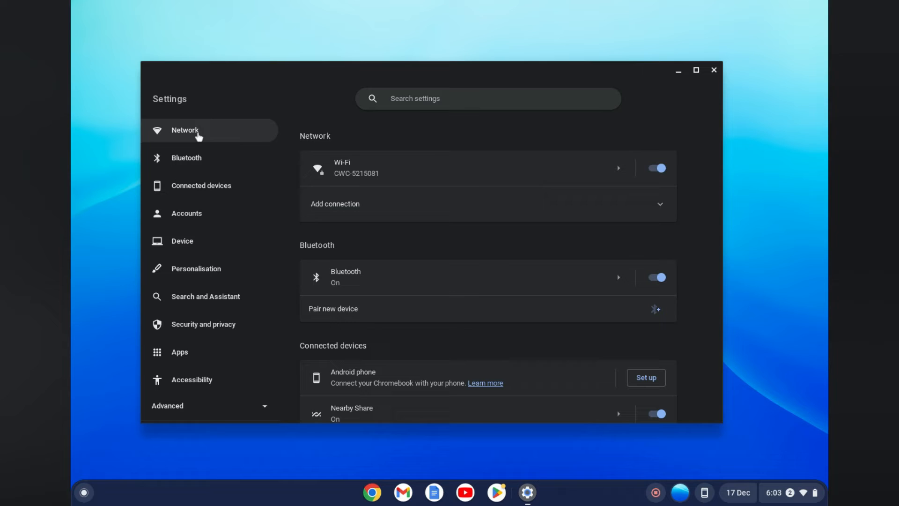
mouse_move(403, 171)
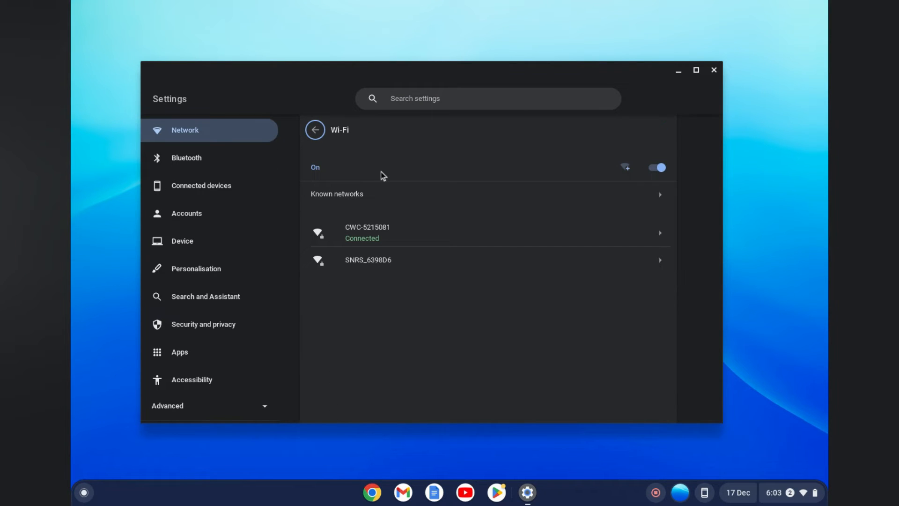
mouse_move(404, 223)
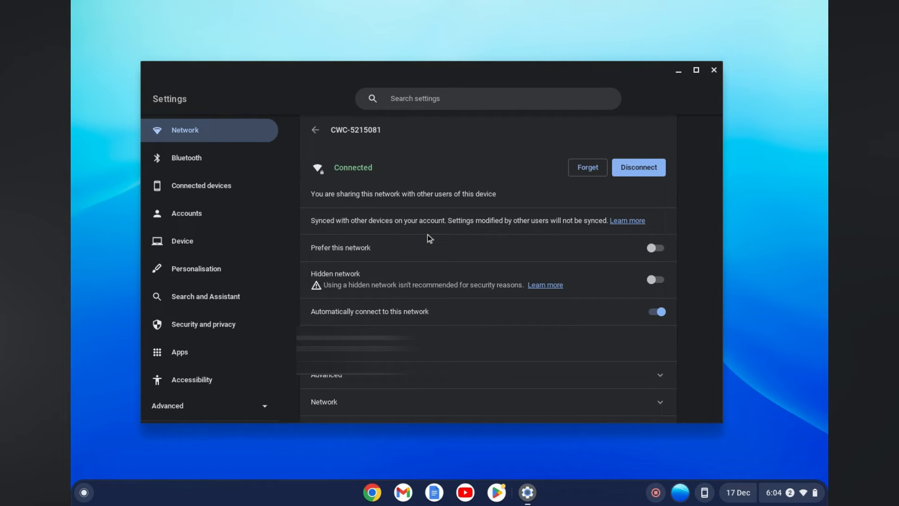
mouse_move(513, 289)
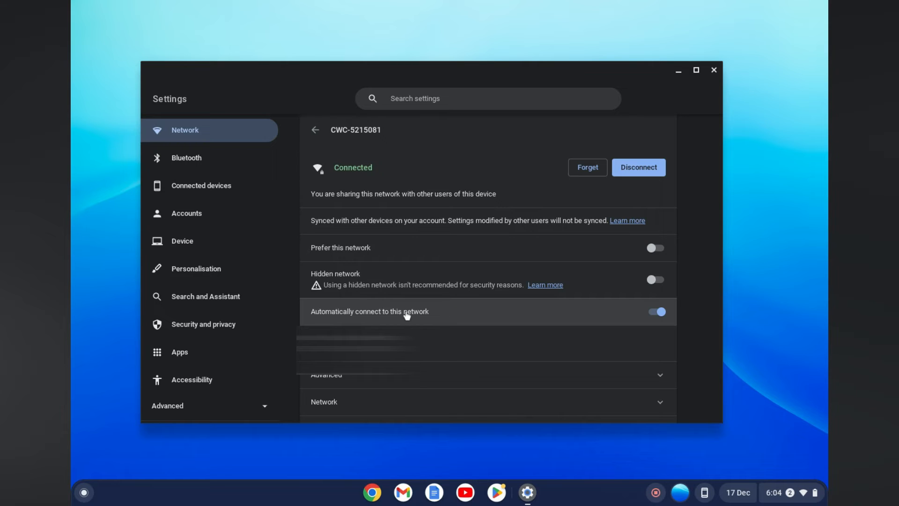
mouse_move(421, 317)
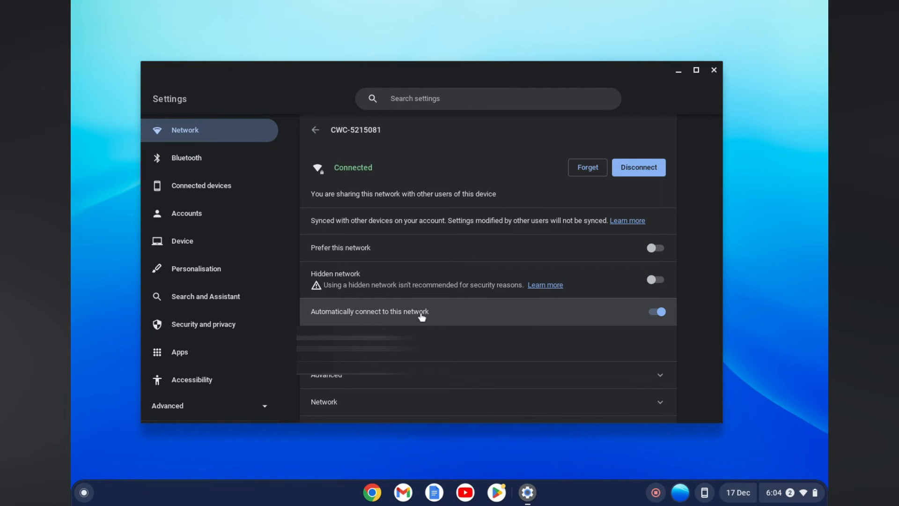
mouse_move(659, 316)
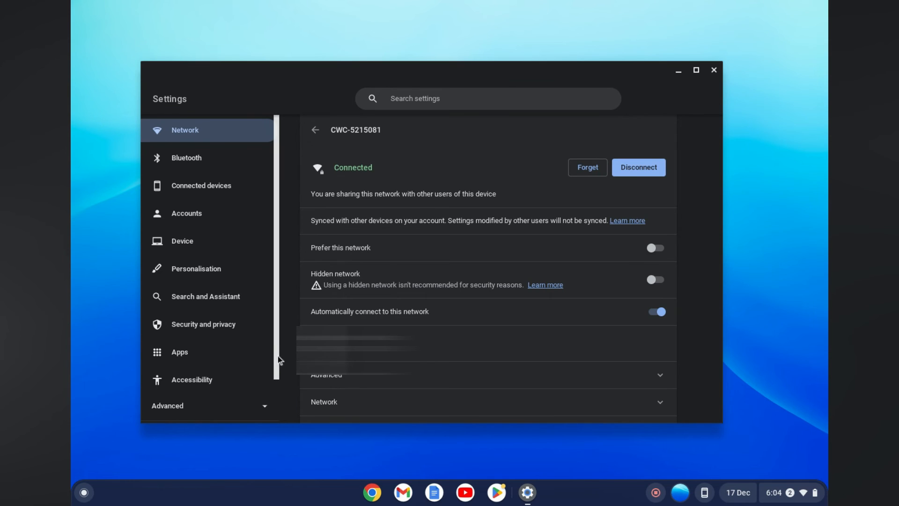
Open the About Chrome OS page from the bottom of the Settings sidebar
scroll(down, 3)
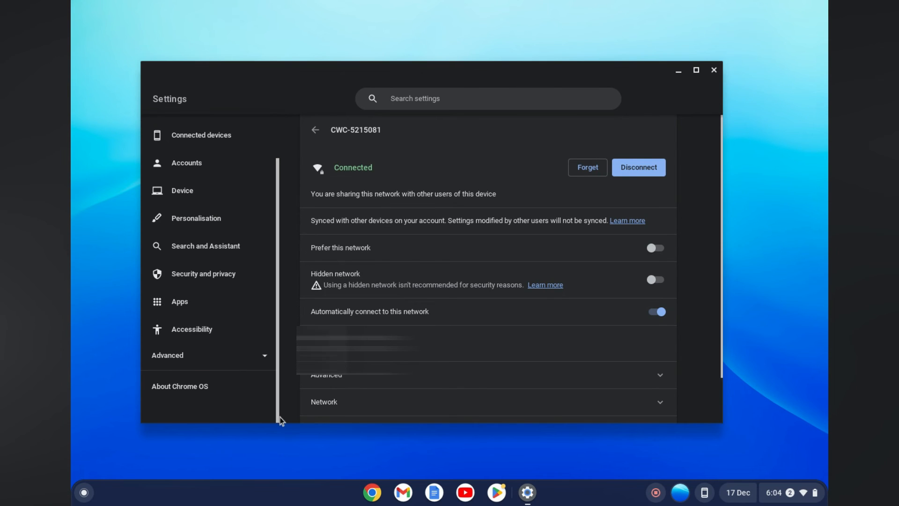
mouse_move(179, 385)
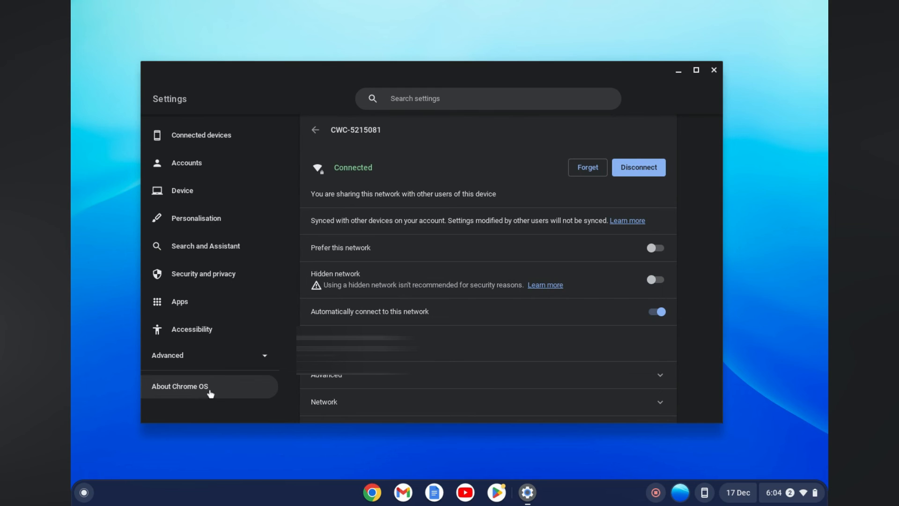
click(180, 386)
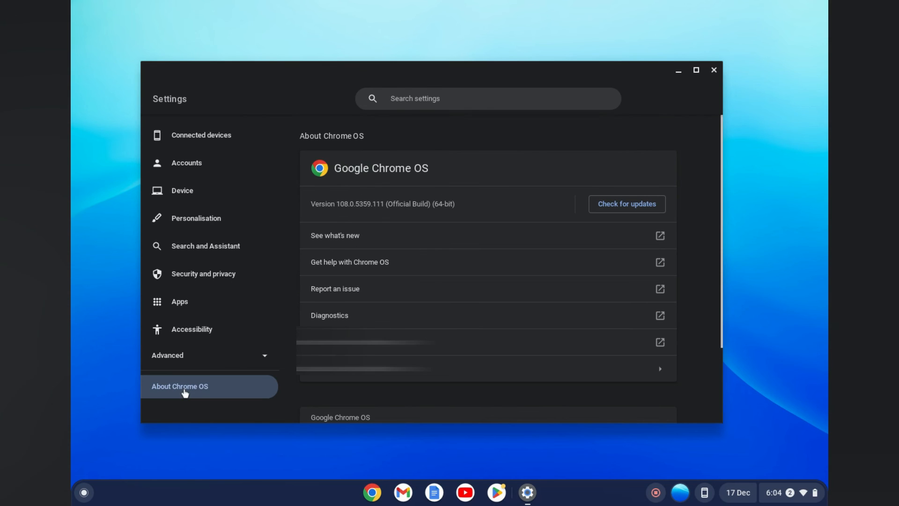
mouse_move(650, 184)
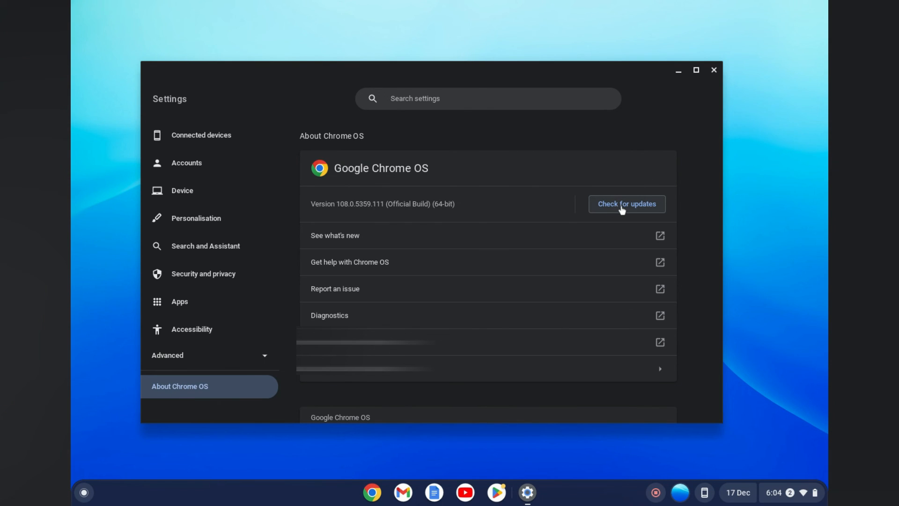
mouse_move(671, 217)
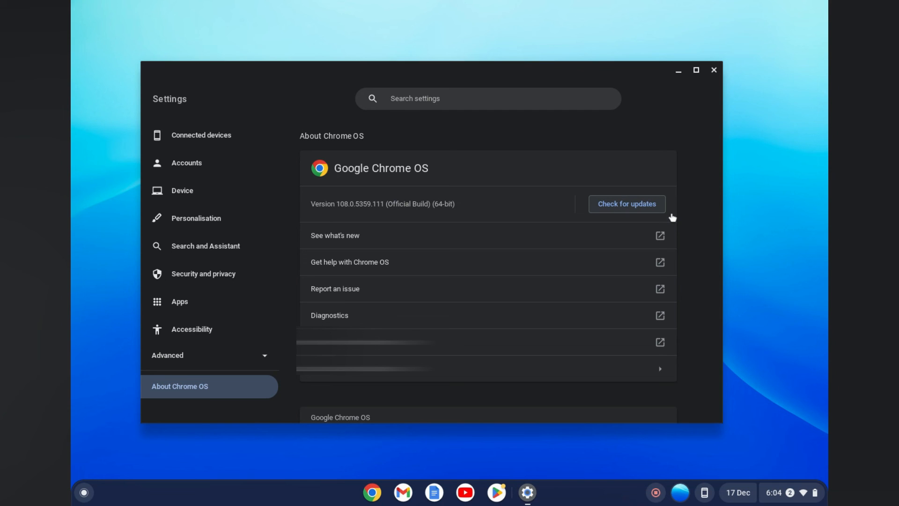
mouse_move(799, 406)
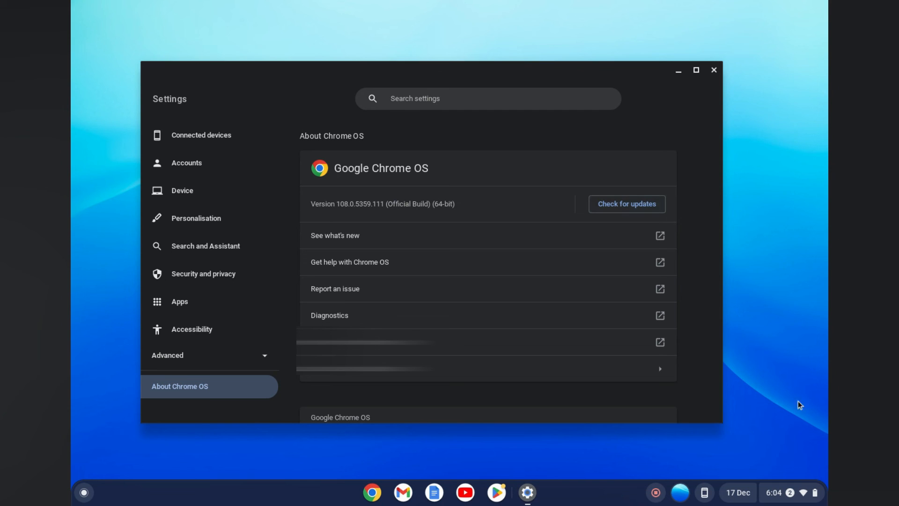
mouse_move(687, 473)
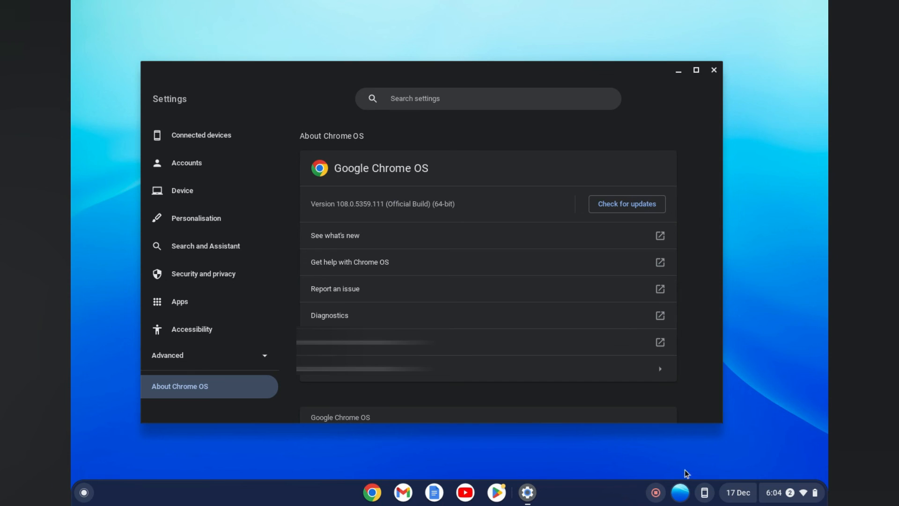